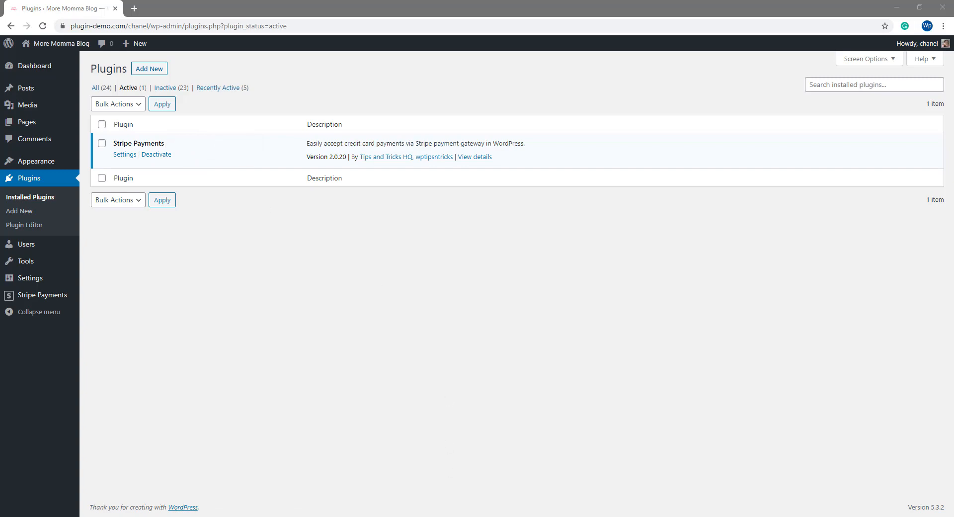
# - Show the Stripe Payments Products list and begin a new product
pyautogui.click(474, 156)
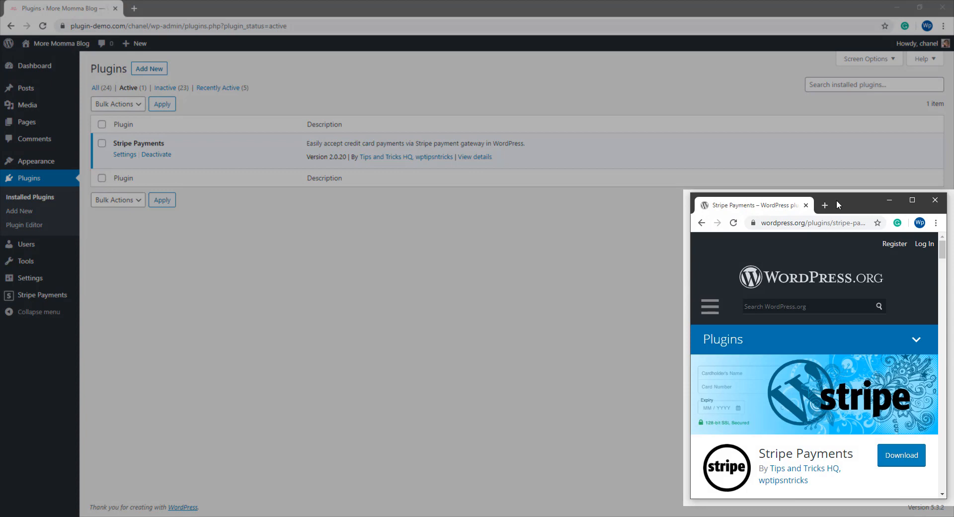
pyautogui.moveTo(900, 279)
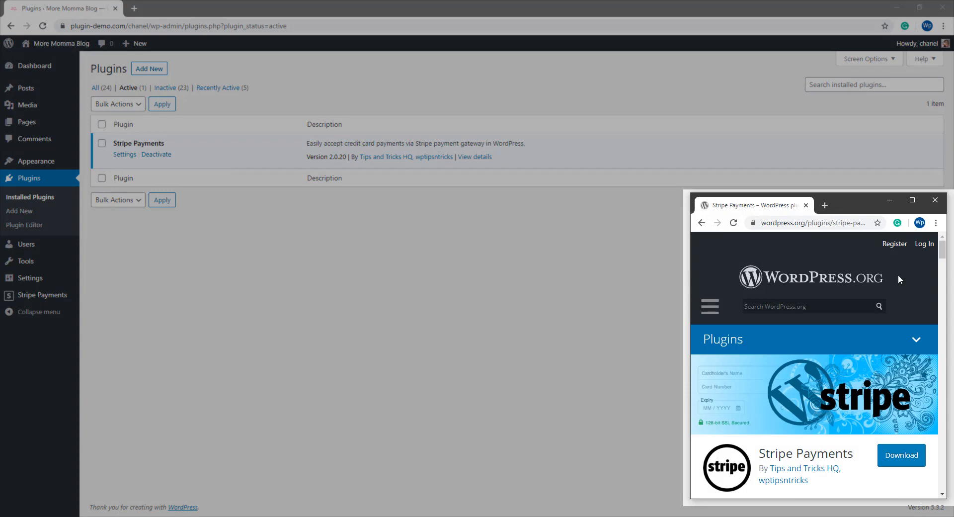
pyautogui.click(935, 200)
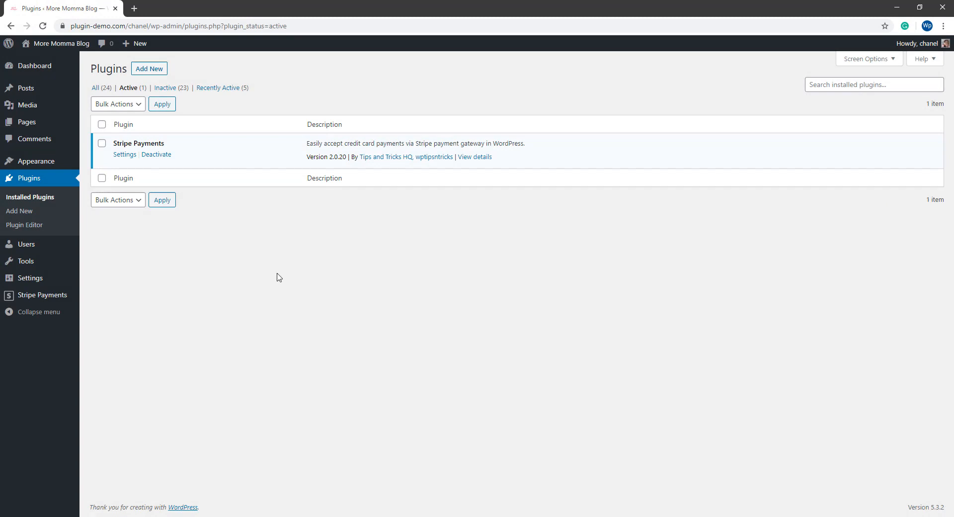
pyautogui.moveTo(42, 294)
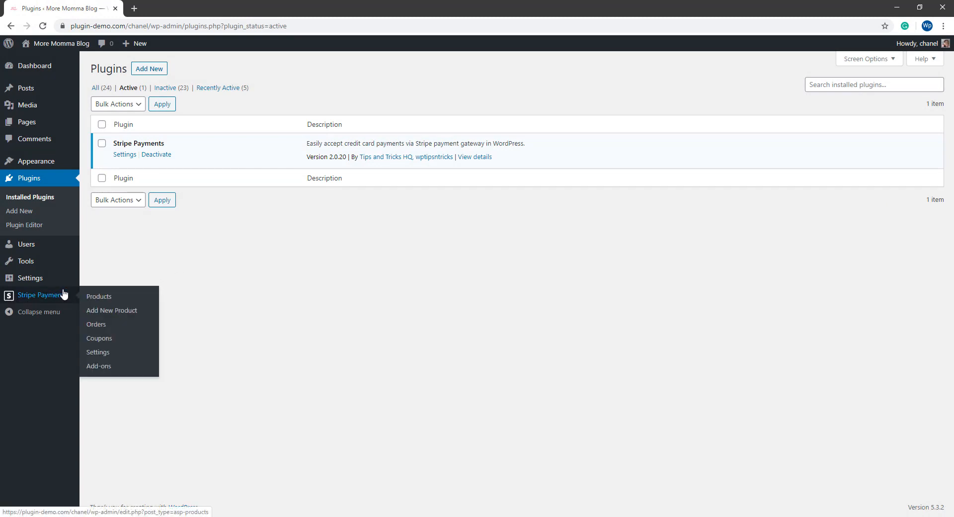
pyautogui.moveTo(42, 297)
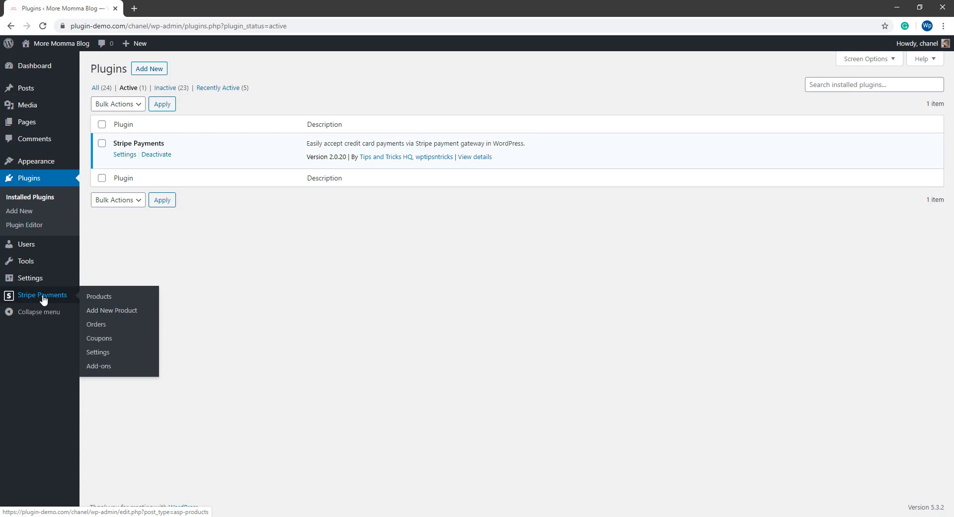
pyautogui.moveTo(99, 297)
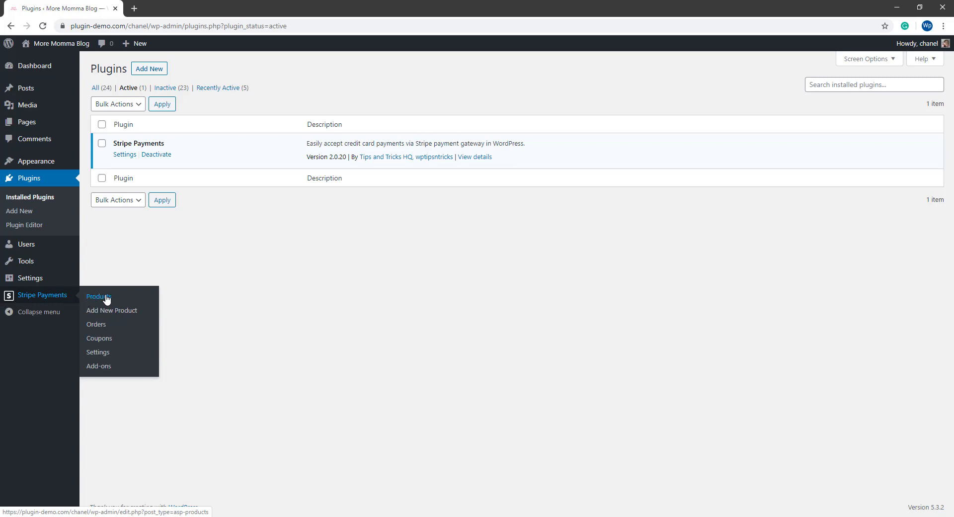
pyautogui.click(98, 296)
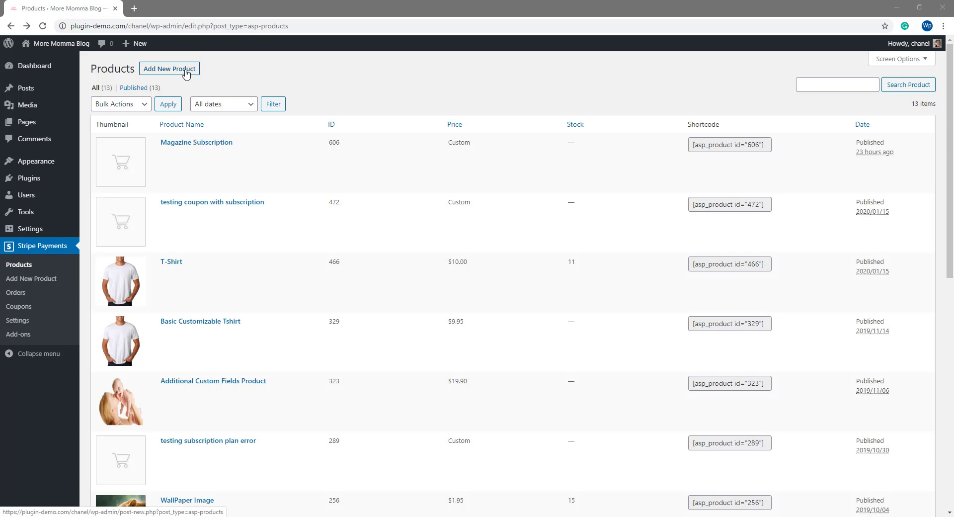
pyautogui.click(169, 68)
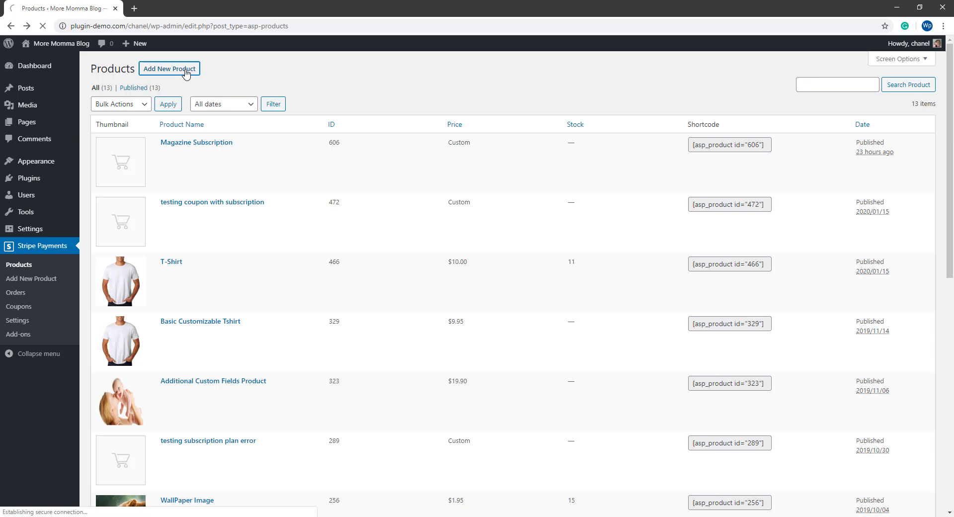
# - Create product Tshirt, 'Basic Mens Tshirt', price 19.95, with customer-chosen quantity allowed
pyautogui.click(169, 68)
pyautogui.write('Basic Mens Tshirt')
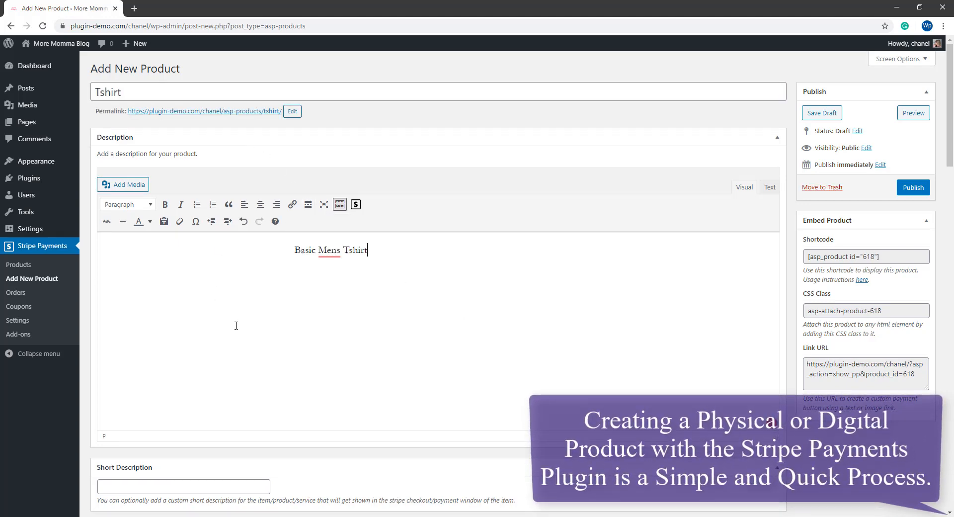
pyautogui.scroll(-3)
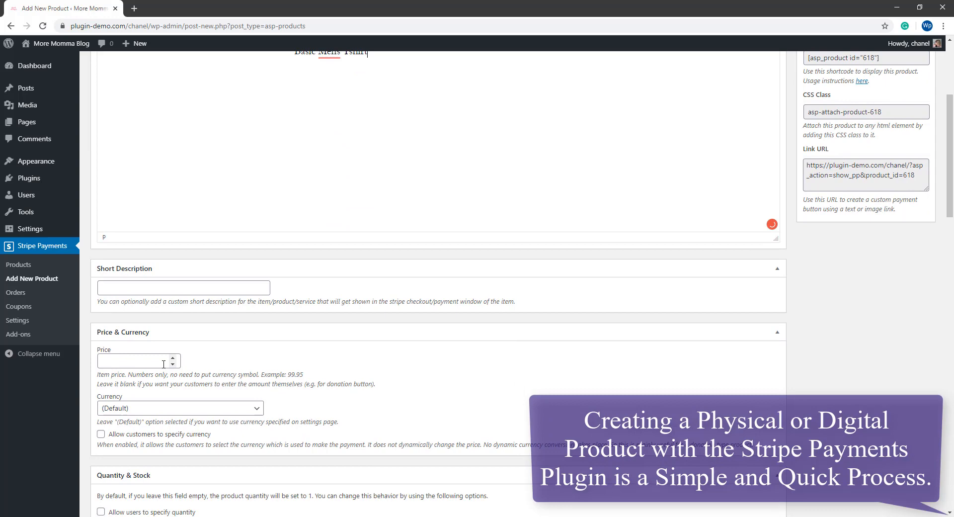
pyautogui.write('19.95')
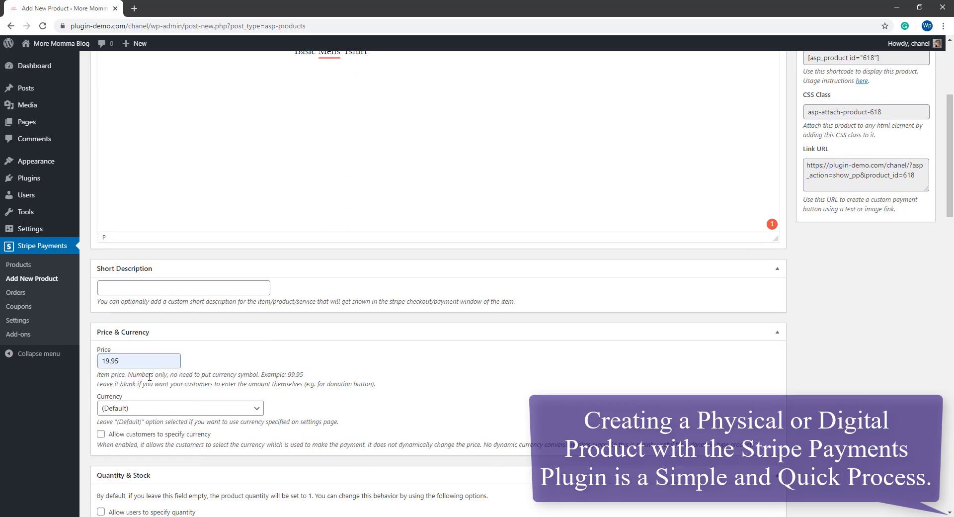
pyautogui.click(101, 313)
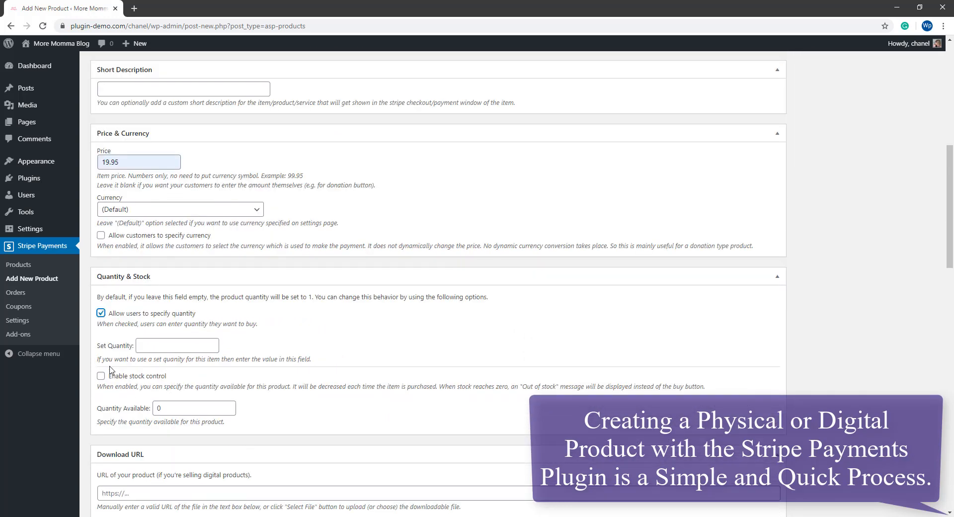
pyautogui.scroll(-3)
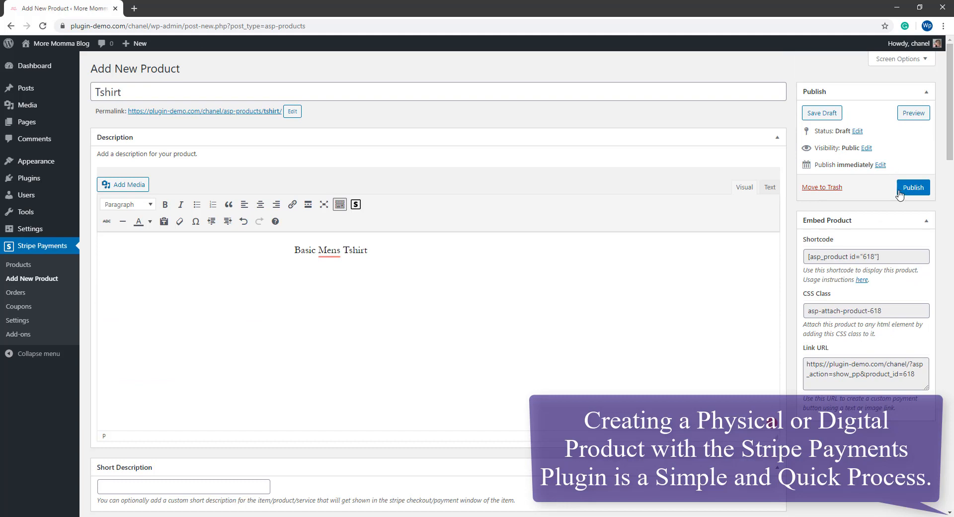
# - Publish the Tshirt product and copy its Link URL from the Embed Product box
pyautogui.click(913, 188)
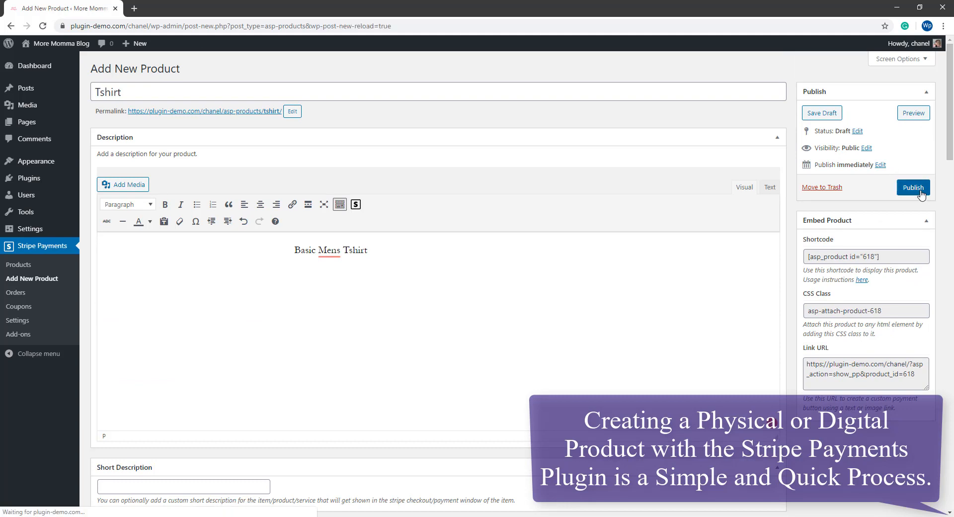
pyautogui.click(912, 188)
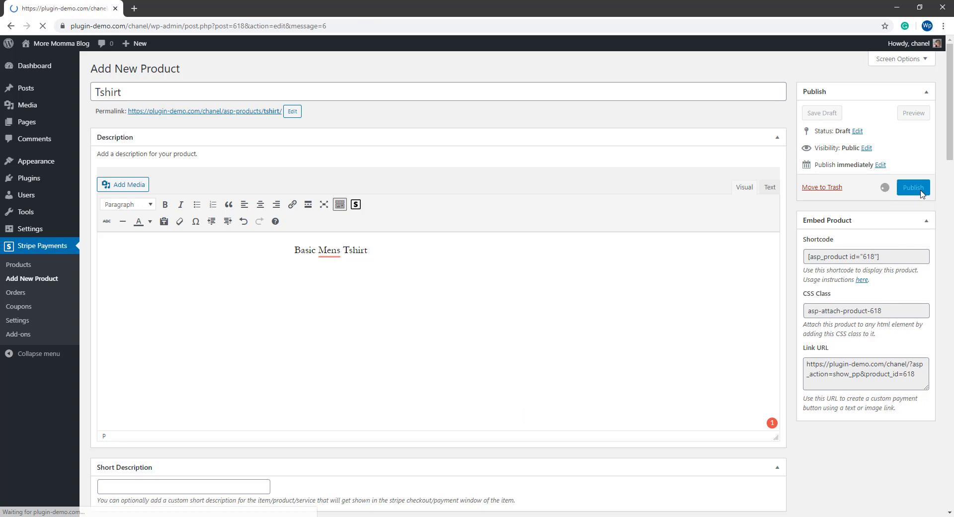
pyautogui.click(912, 187)
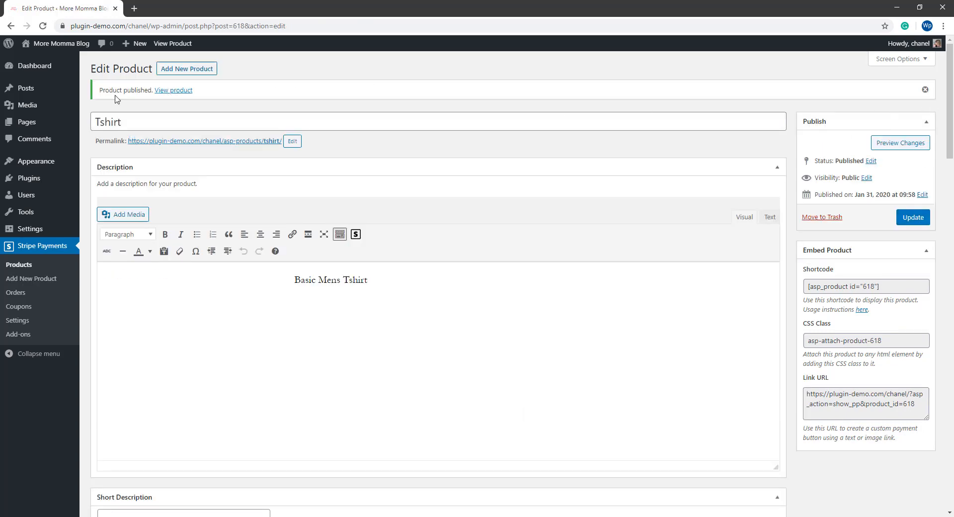
pyautogui.click(865, 403)
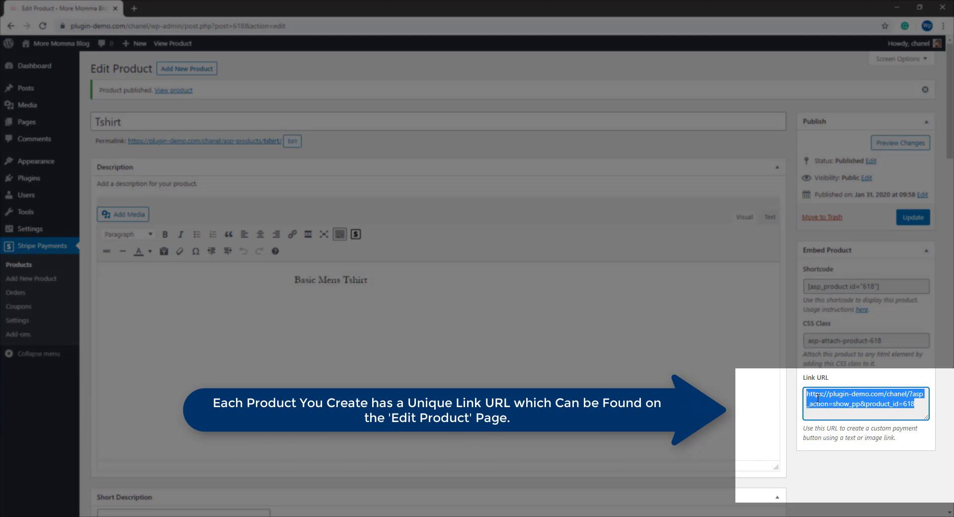
pyautogui.rightClick(866, 393)
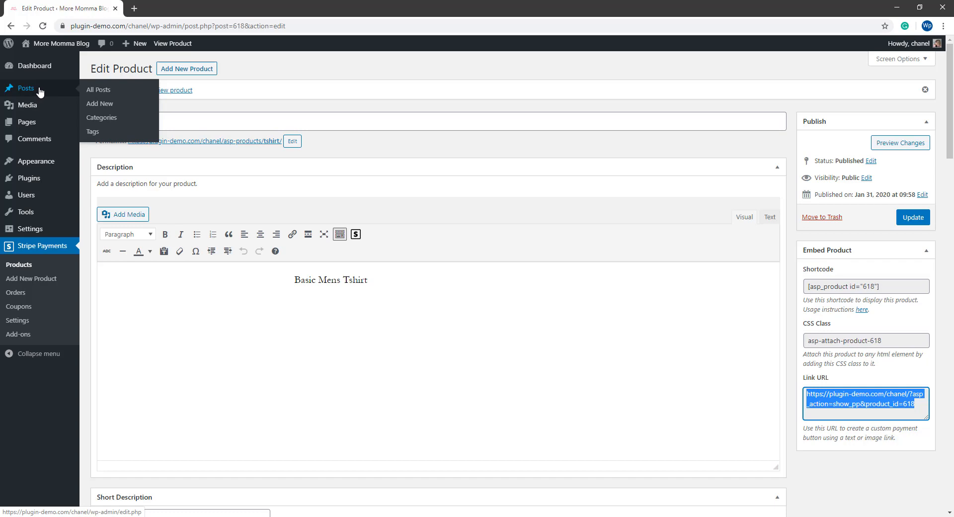
pyautogui.moveTo(26, 121)
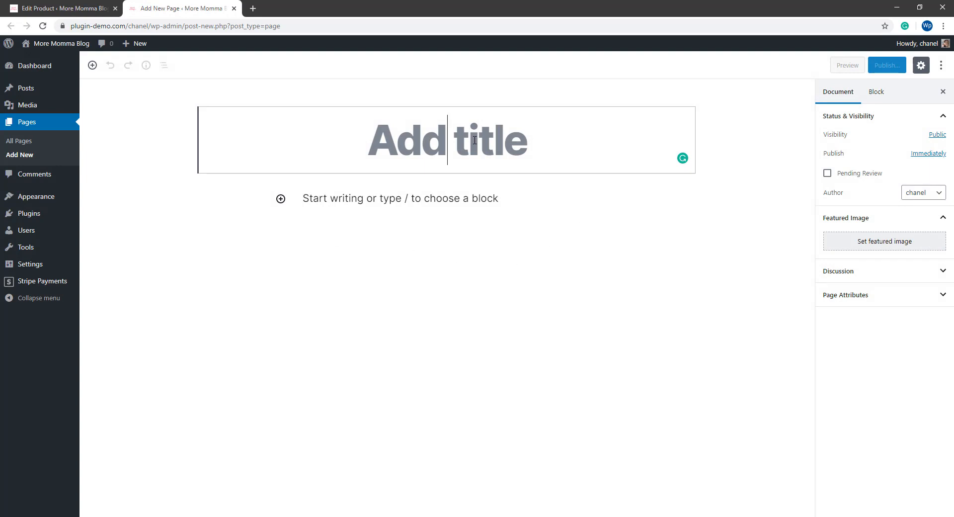
# - Title the new page TShirts with a quality-tshirts paragraph and a 'Buy Mens Tshirt Now' line
pyautogui.write('TShirts')
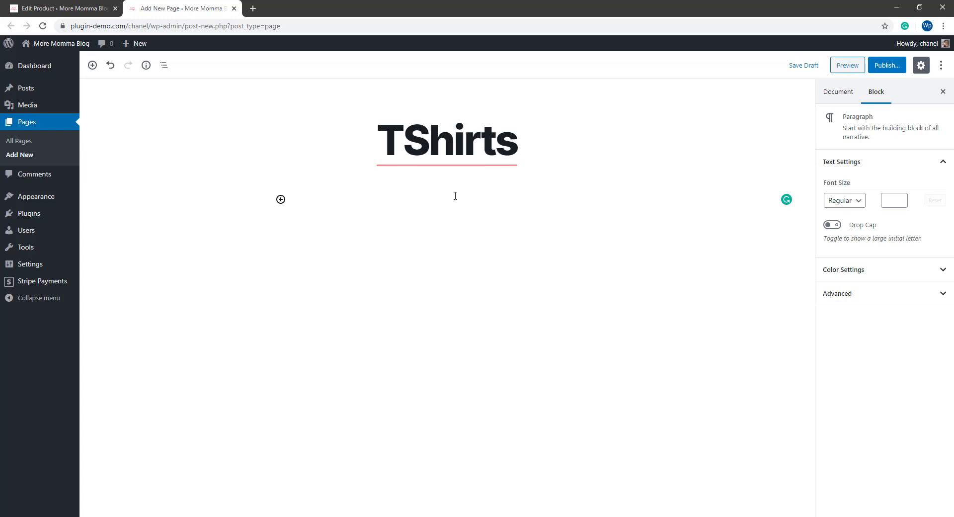
pyautogui.write('Good quality tshirts, best in the market, many colors available.')
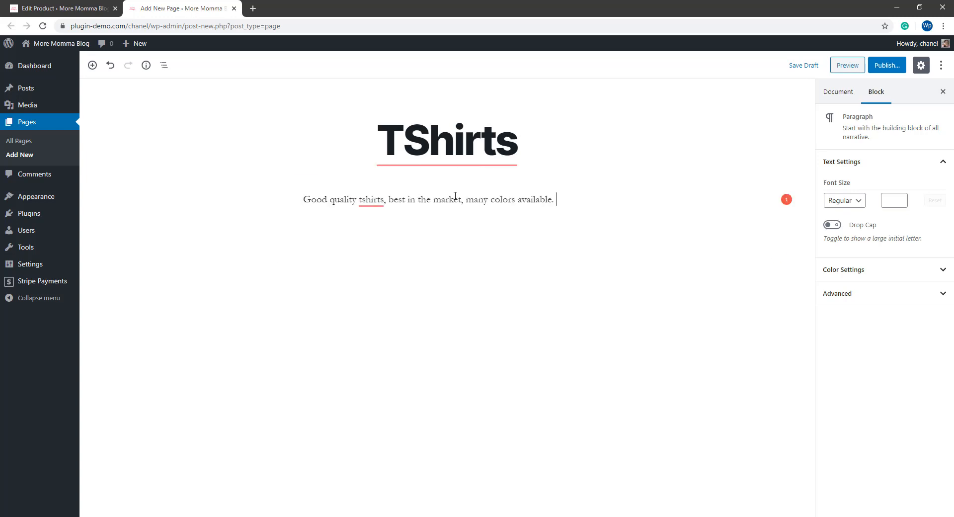
pyautogui.press('enter')
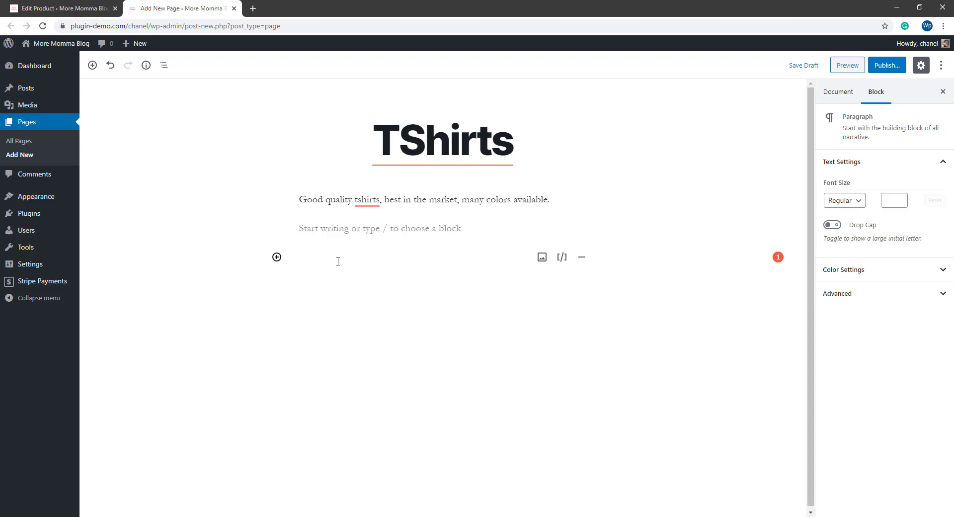
pyautogui.write('Buy Me')
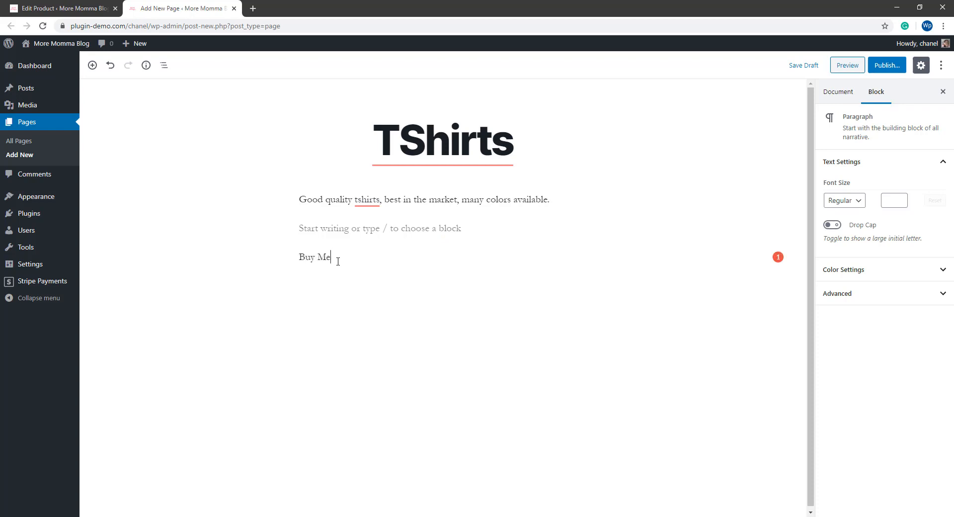
pyautogui.write('ns Tshirt Now')
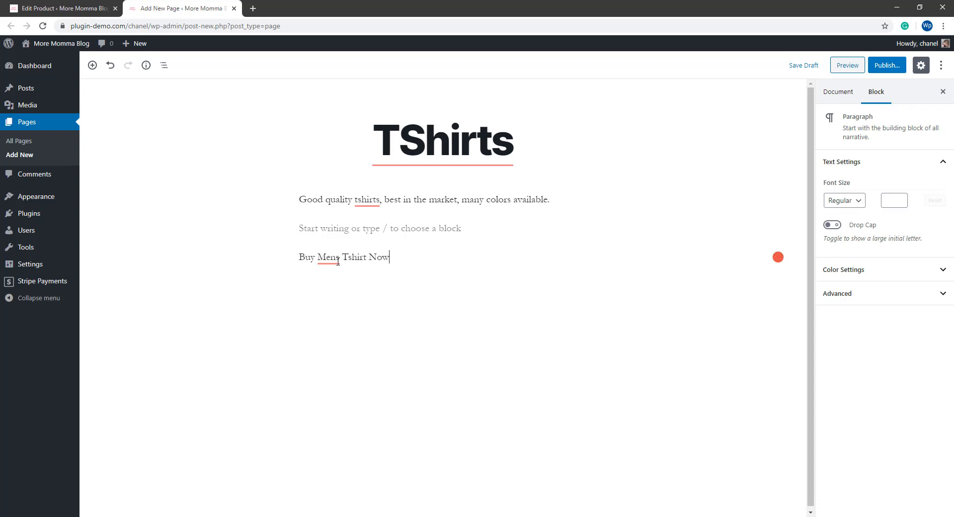
# - Link 'Buy Mens Tshirt Now' to the product checkout URL (?asp_action=show_pp&product_id=618)
pyautogui.click(344, 256)
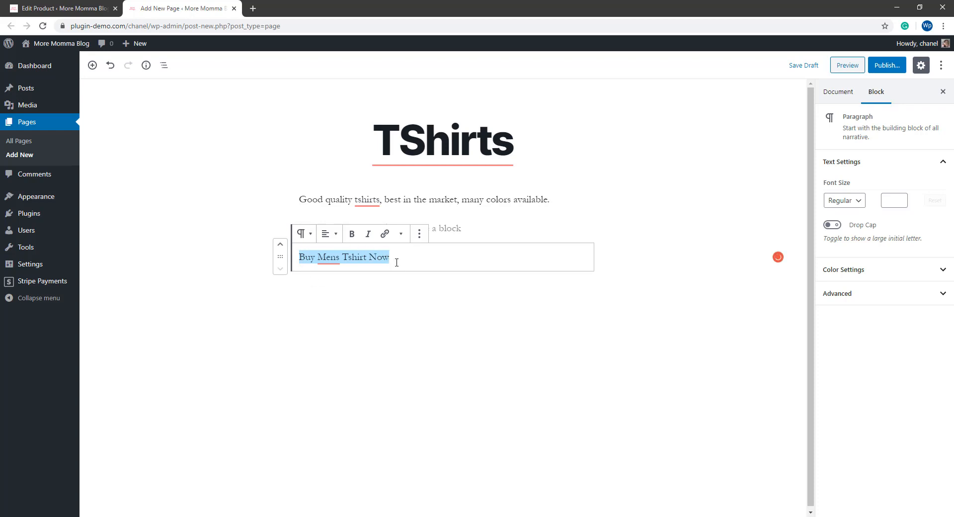
pyautogui.click(385, 234)
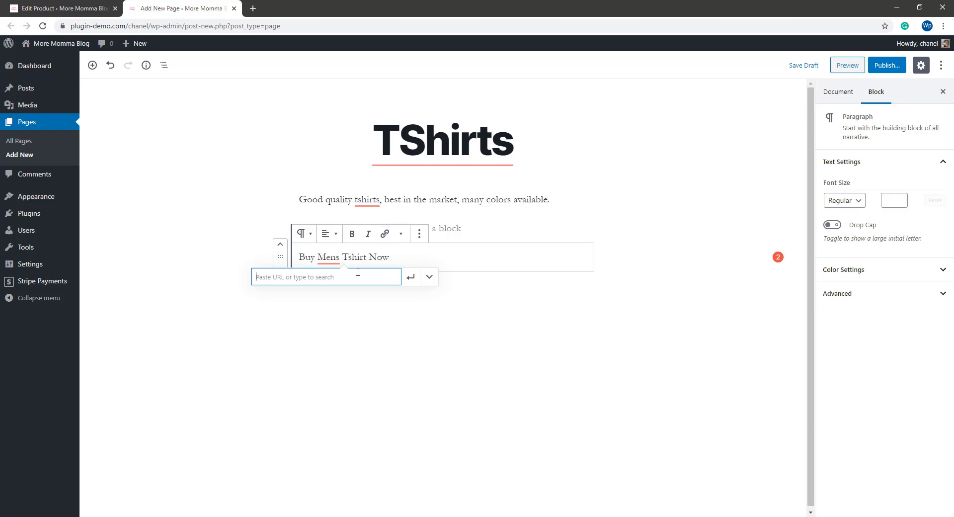
pyautogui.write('m/chanel/?asp_action=show_pp&product_id=618')
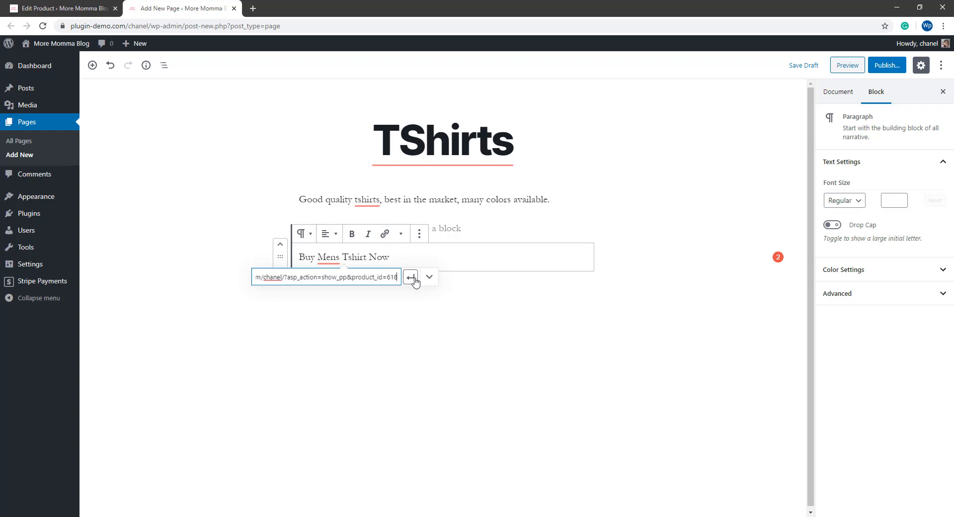
pyautogui.click(411, 277)
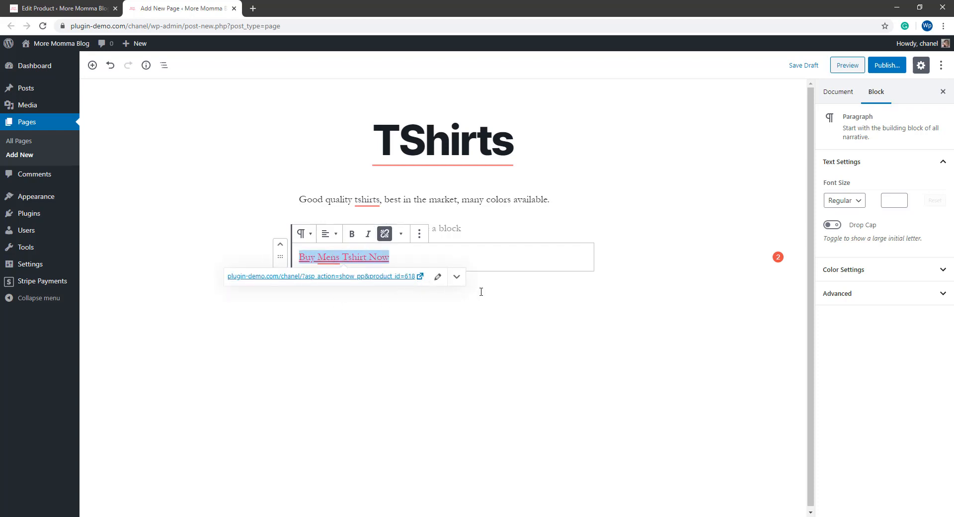
pyautogui.click(329, 256)
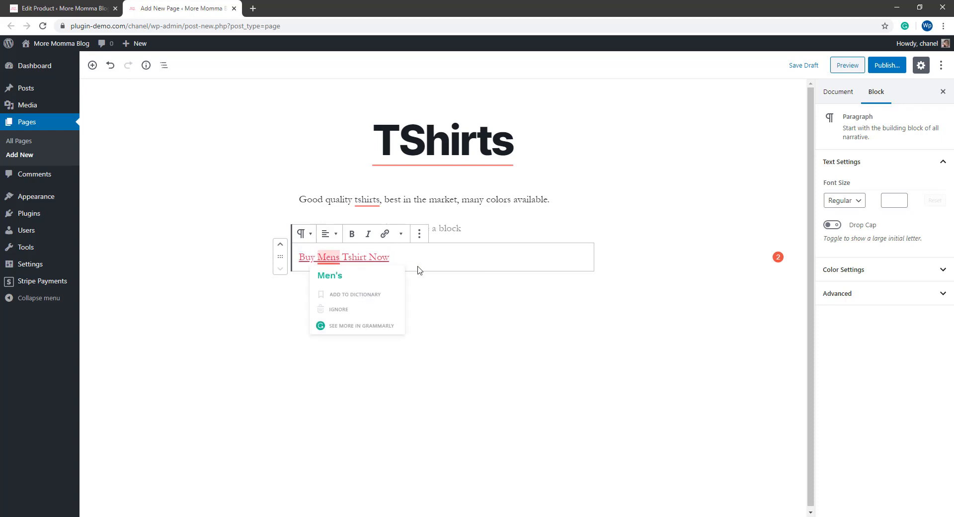
pyautogui.click(418, 256)
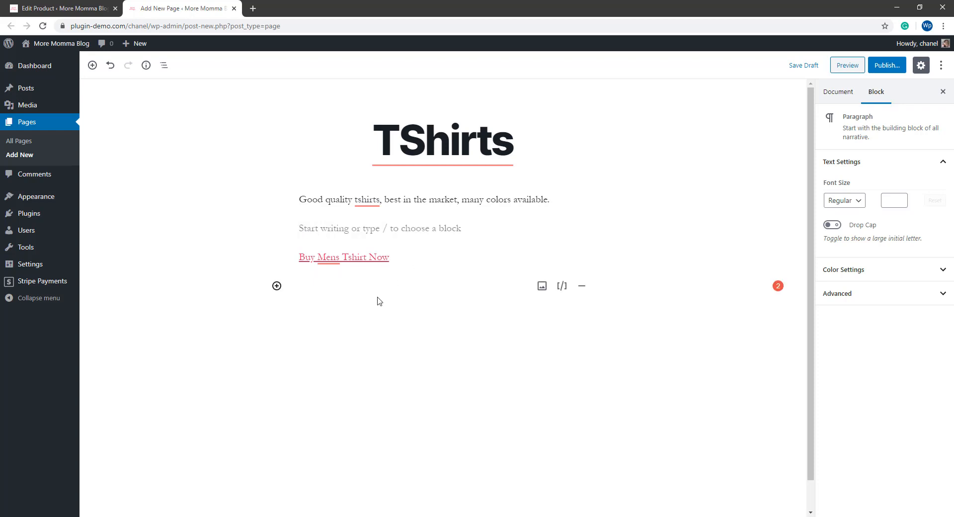
pyautogui.moveTo(540, 286)
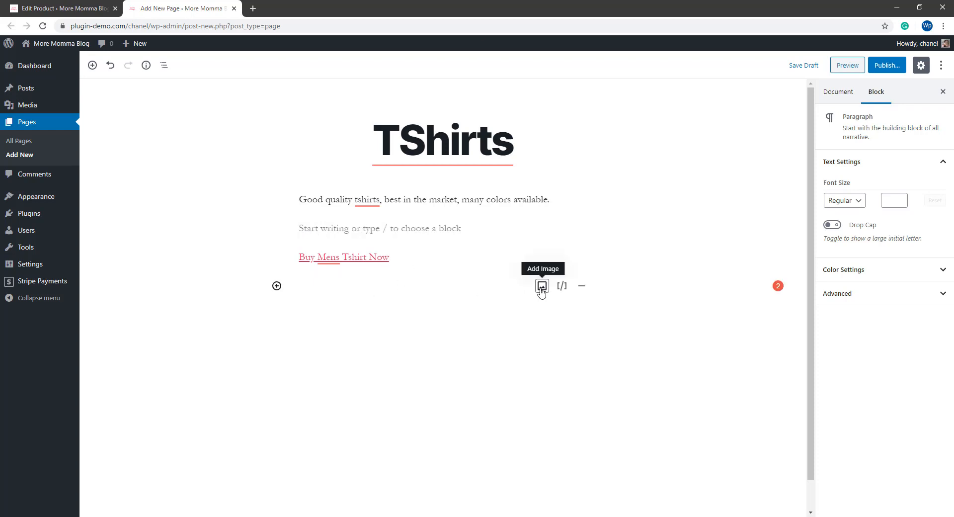
# - Insert the BUY NOW image from the Media Library below the link, linked to the checkout URL
pyautogui.click(540, 286)
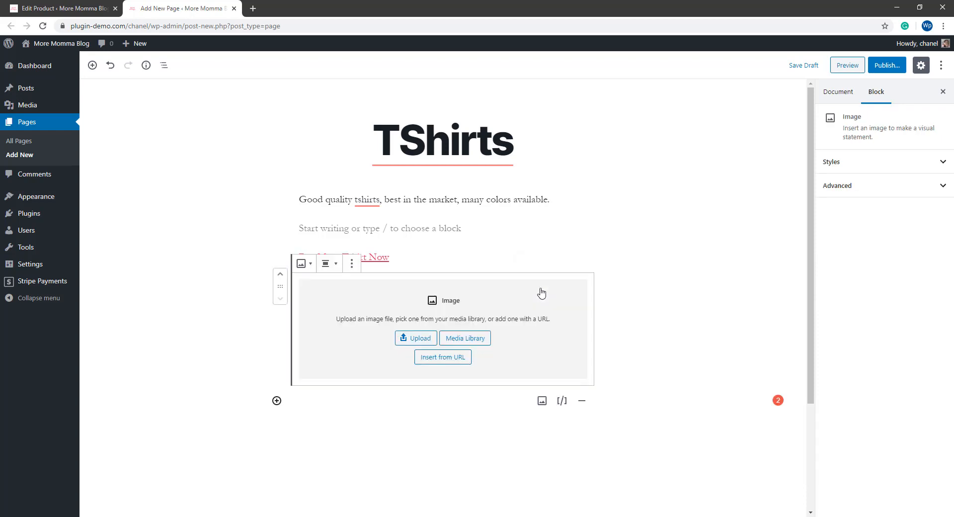
pyautogui.click(464, 338)
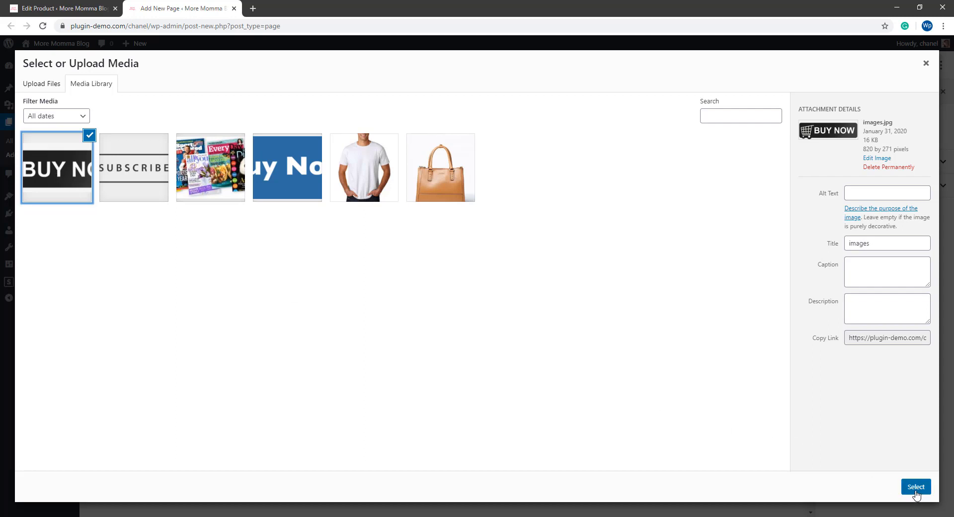
pyautogui.click(916, 486)
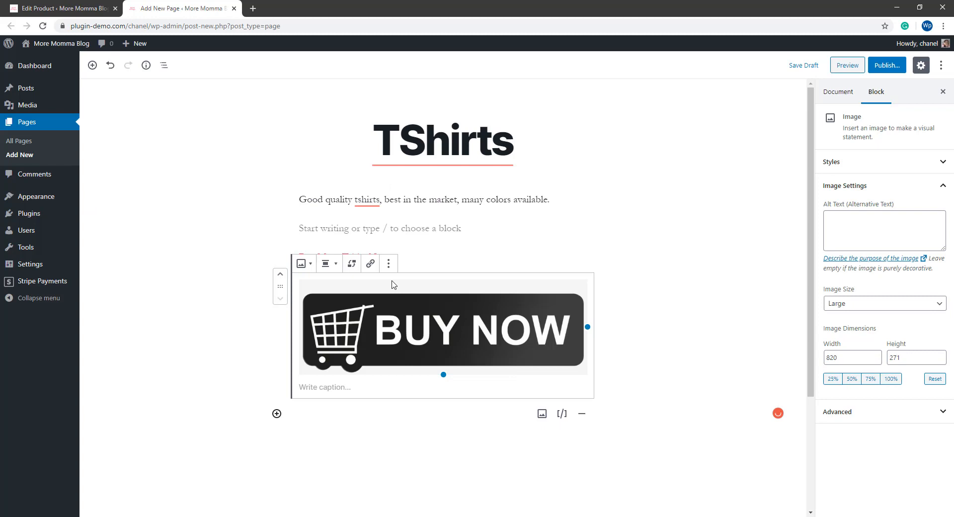
pyautogui.click(370, 264)
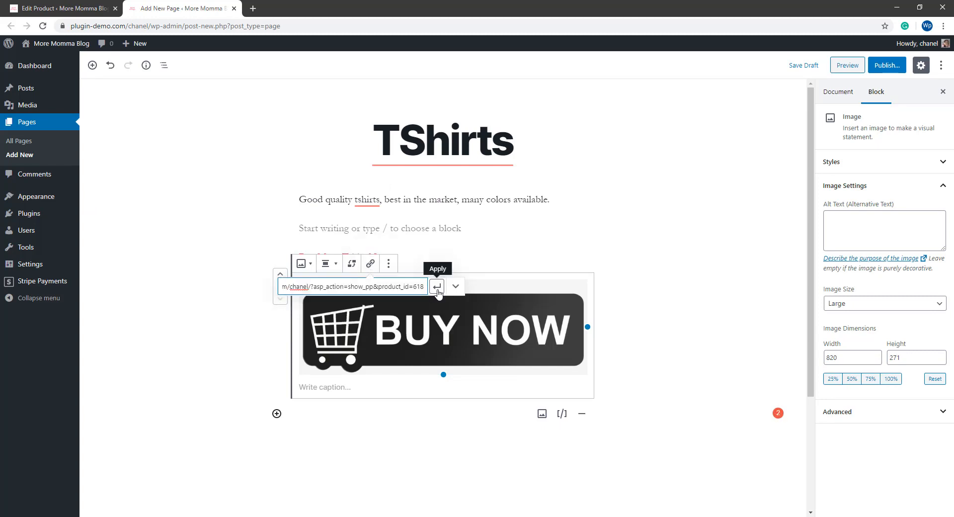
pyautogui.click(438, 286)
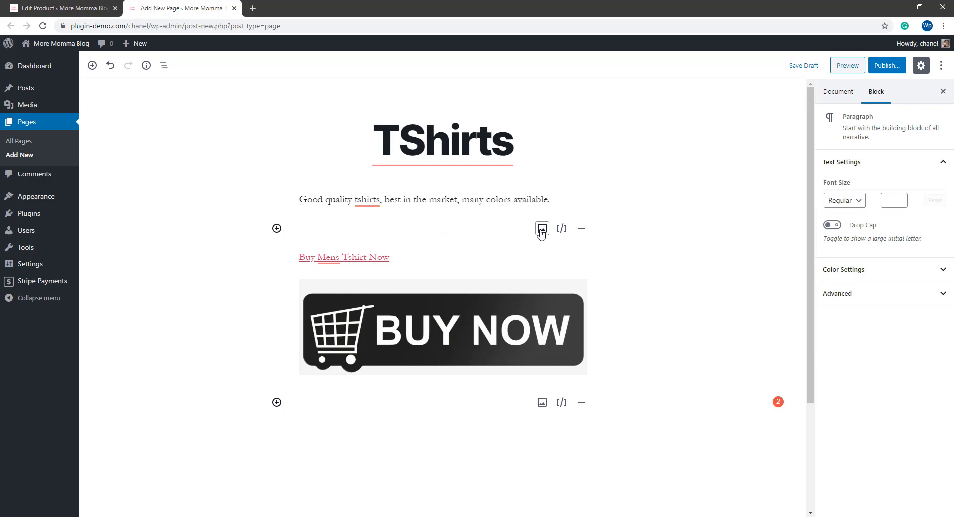
# - Insert the white t-shirt photo in an Image block above the text link
pyautogui.click(540, 229)
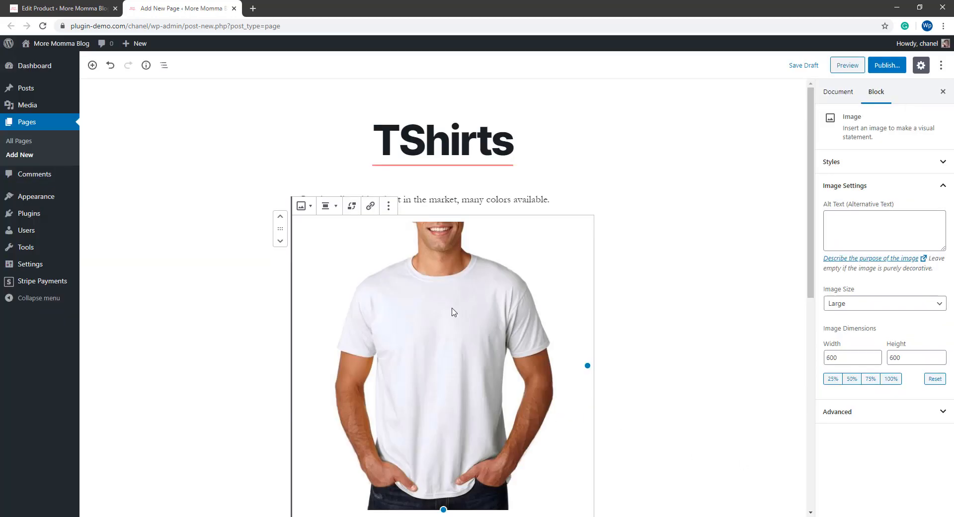
pyautogui.click(370, 206)
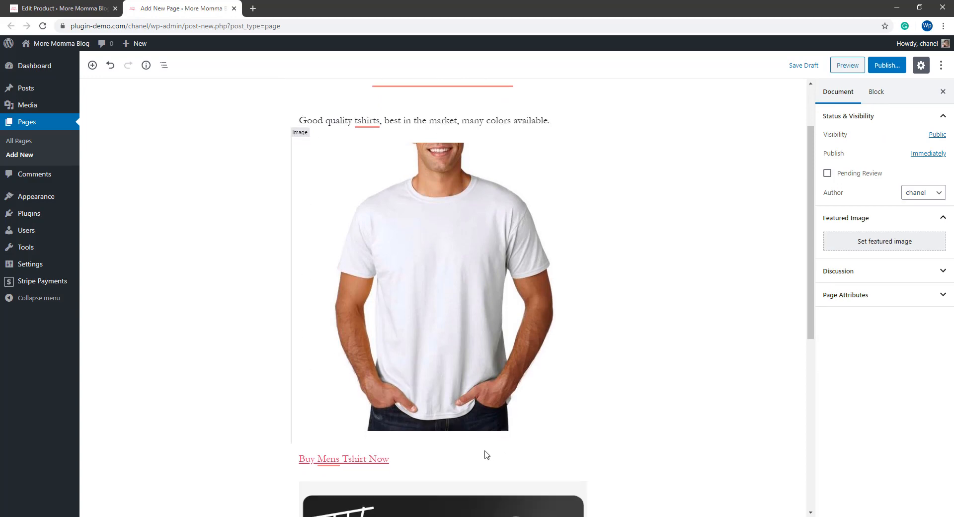
pyautogui.scroll(-3)
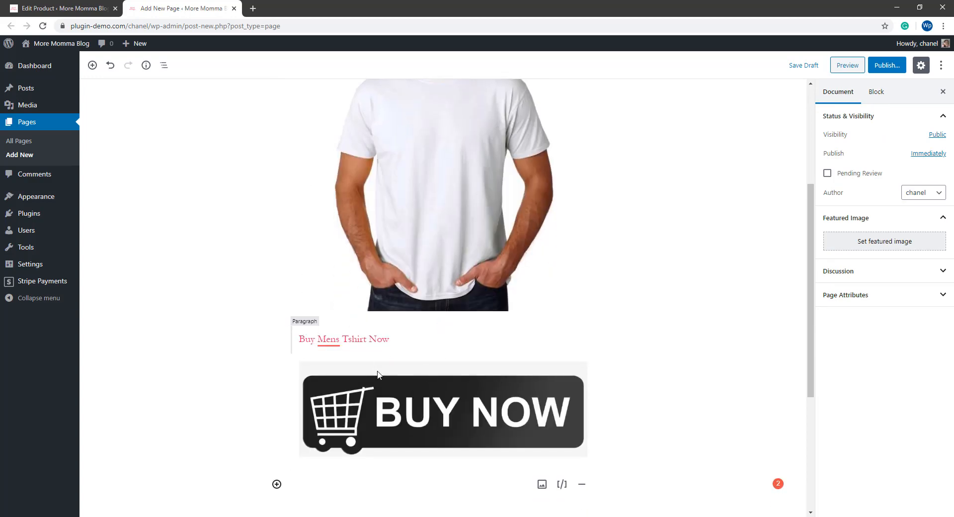
pyautogui.click(442, 410)
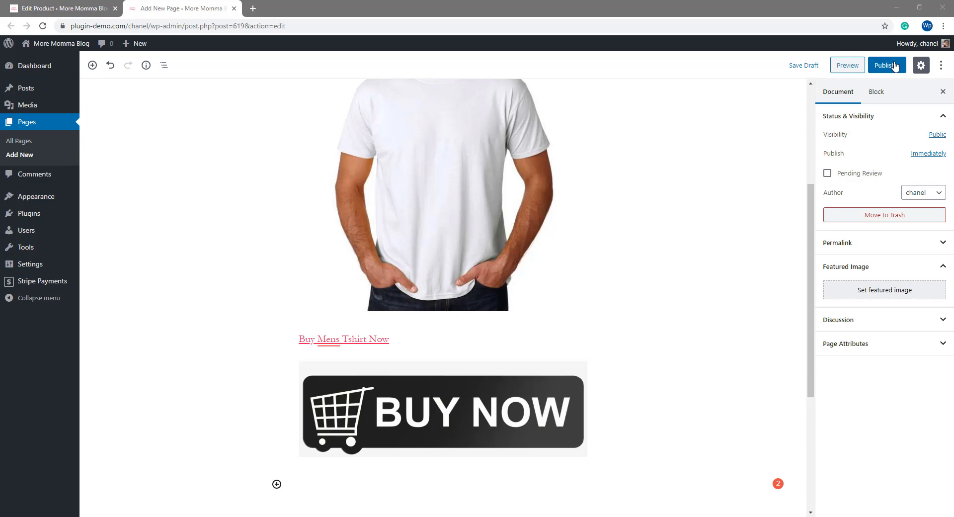
# - Publish the TShirts page and view it live on the site front end
pyautogui.click(887, 65)
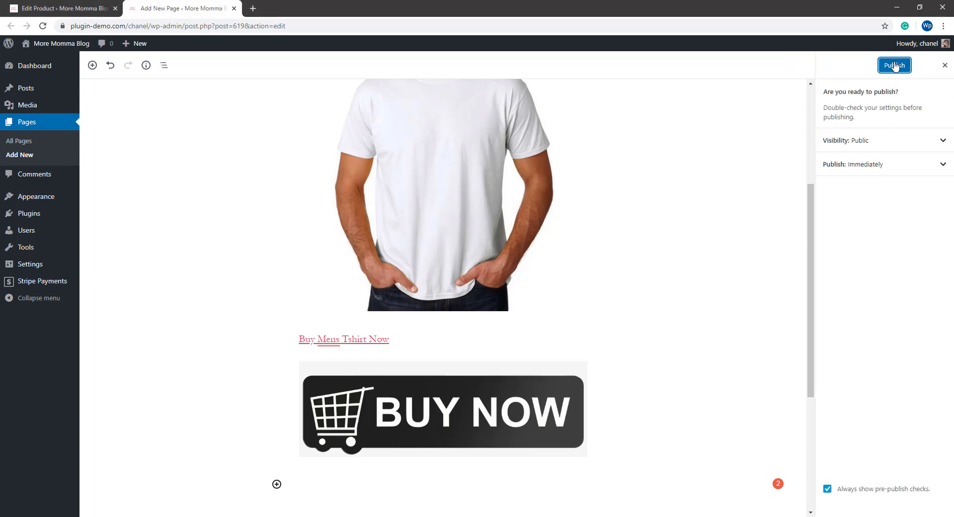
pyautogui.click(893, 66)
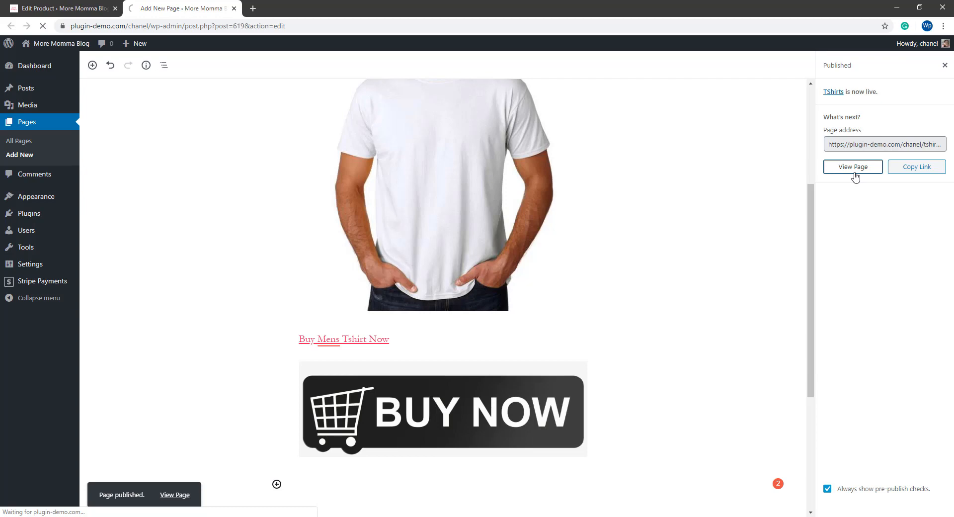
pyautogui.click(853, 165)
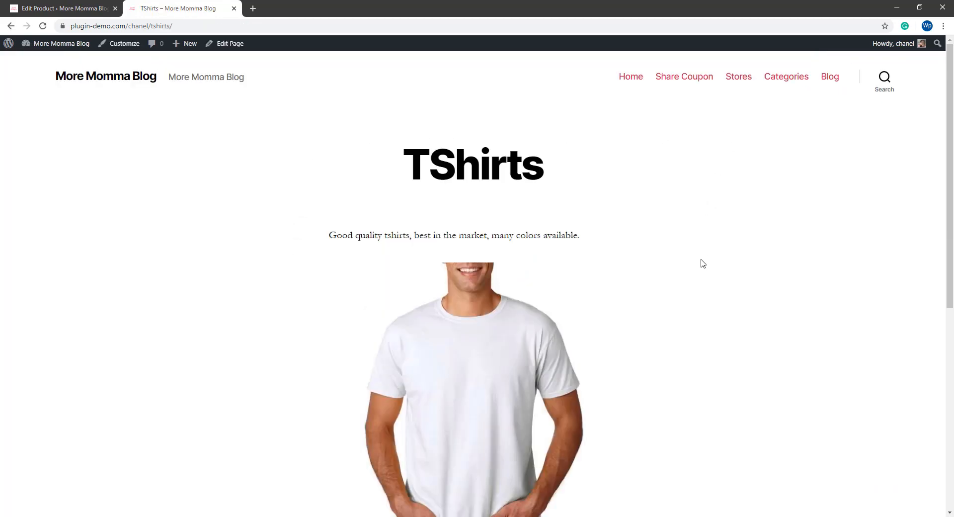
pyautogui.scroll(-3)
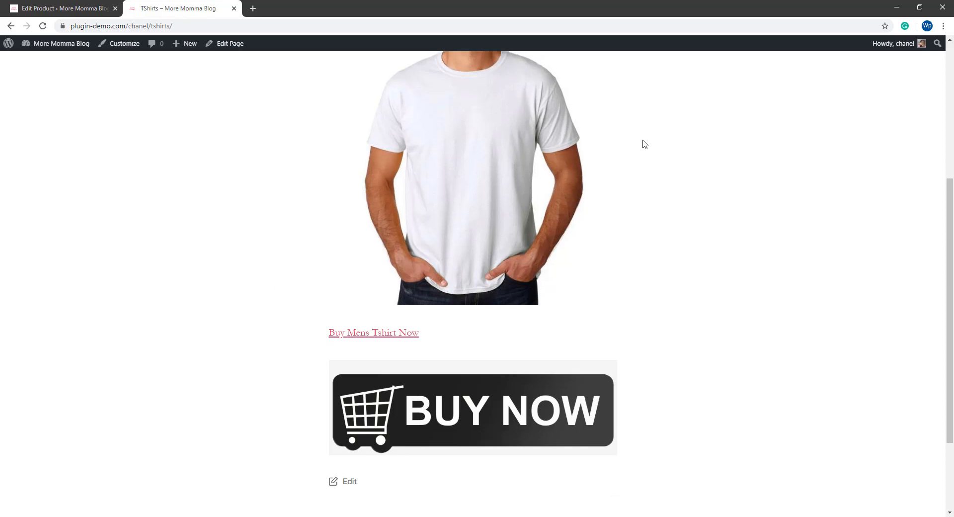
pyautogui.scroll(3)
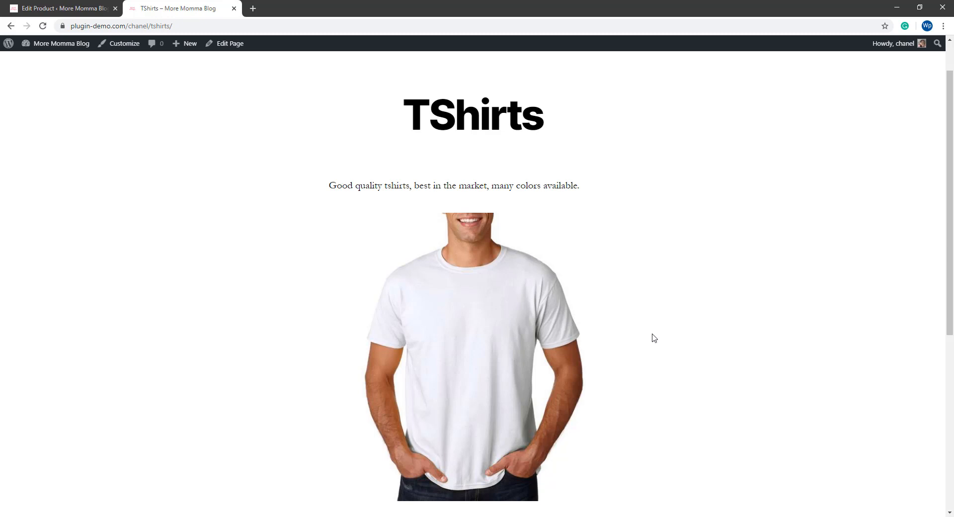
pyautogui.scroll(-3)
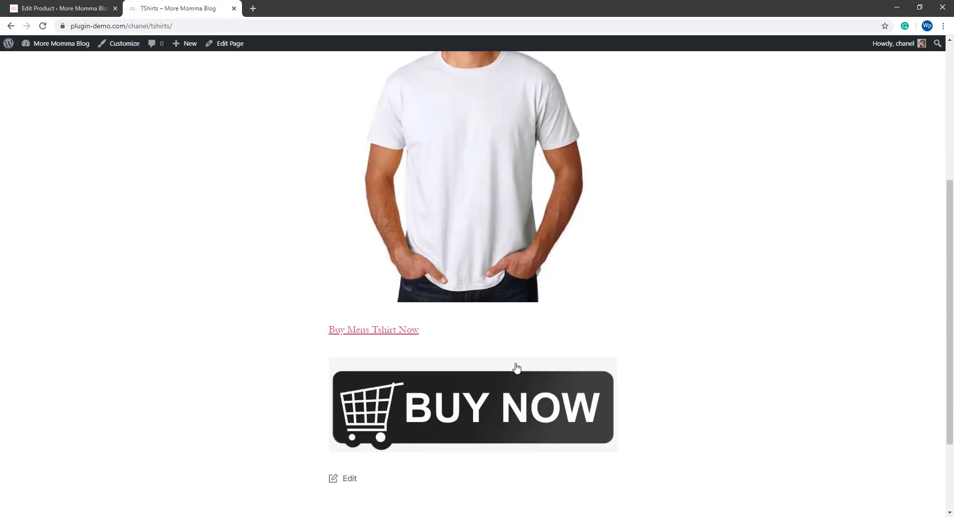
pyautogui.moveTo(440, 420)
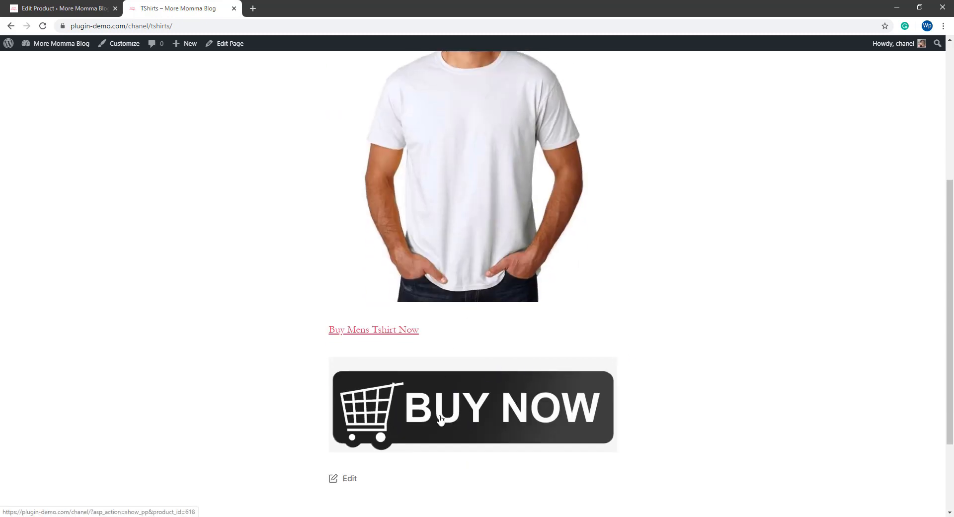
pyautogui.moveTo(545, 424)
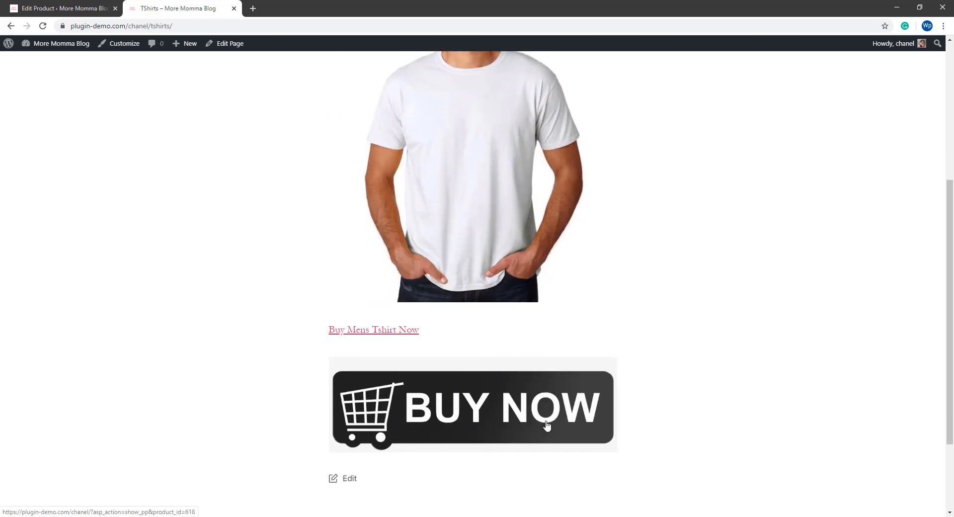
pyautogui.click(472, 406)
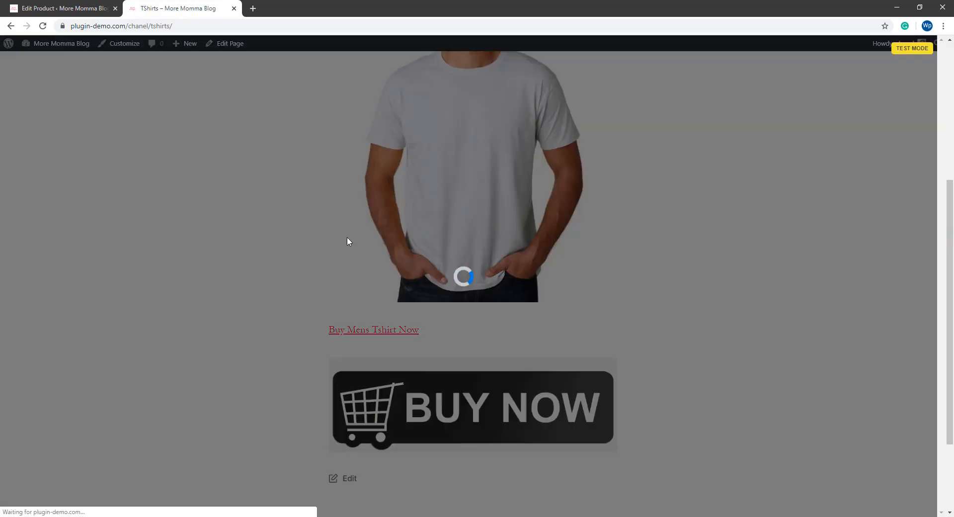
pyautogui.click(472, 406)
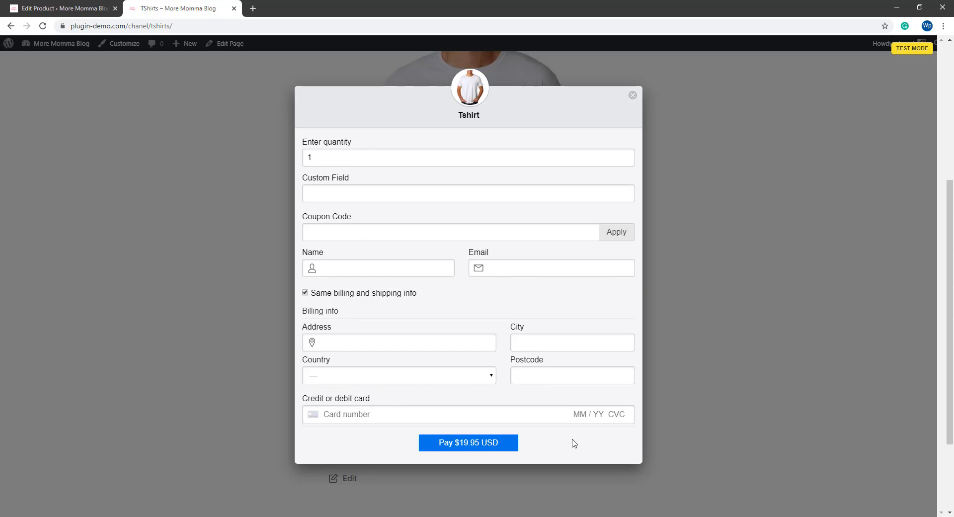
pyautogui.moveTo(468, 442)
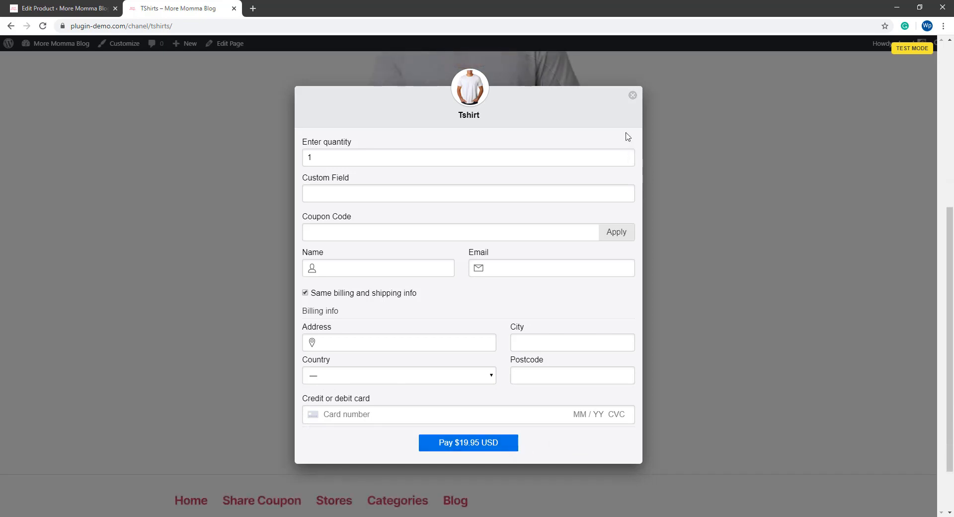
pyautogui.moveTo(633, 95)
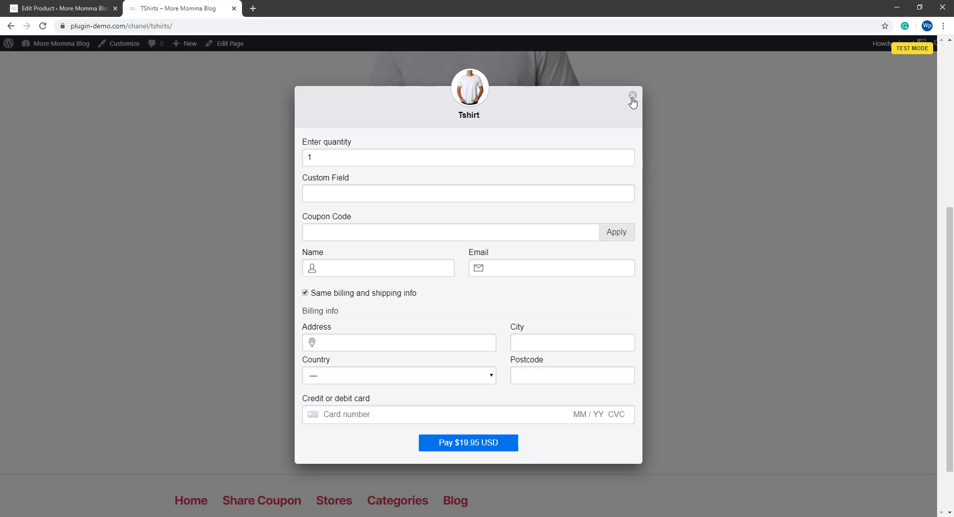
pyautogui.click(632, 96)
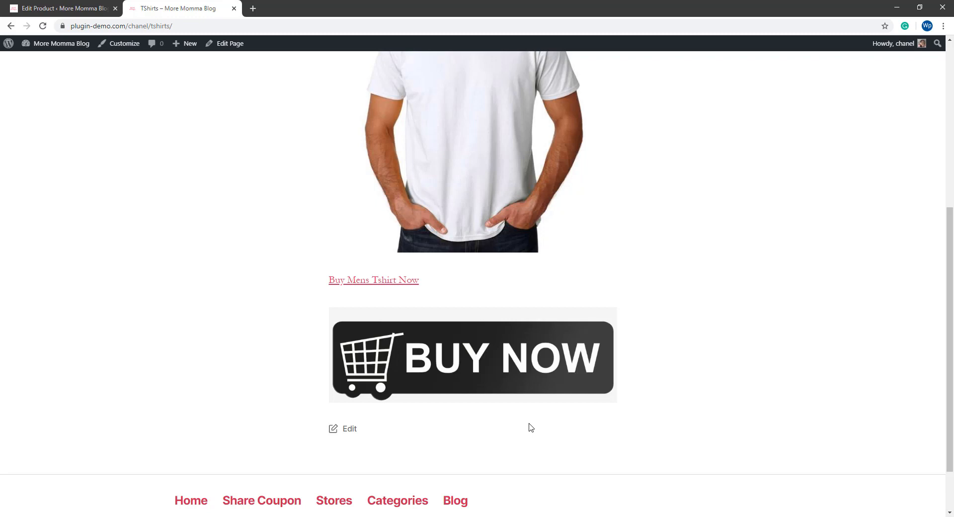
pyautogui.moveTo(508, 401)
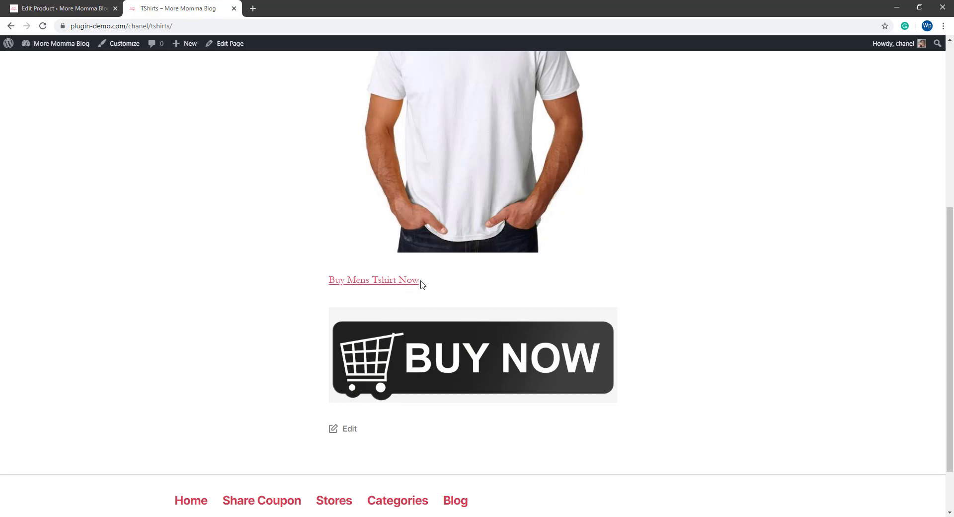
pyautogui.moveTo(346, 286)
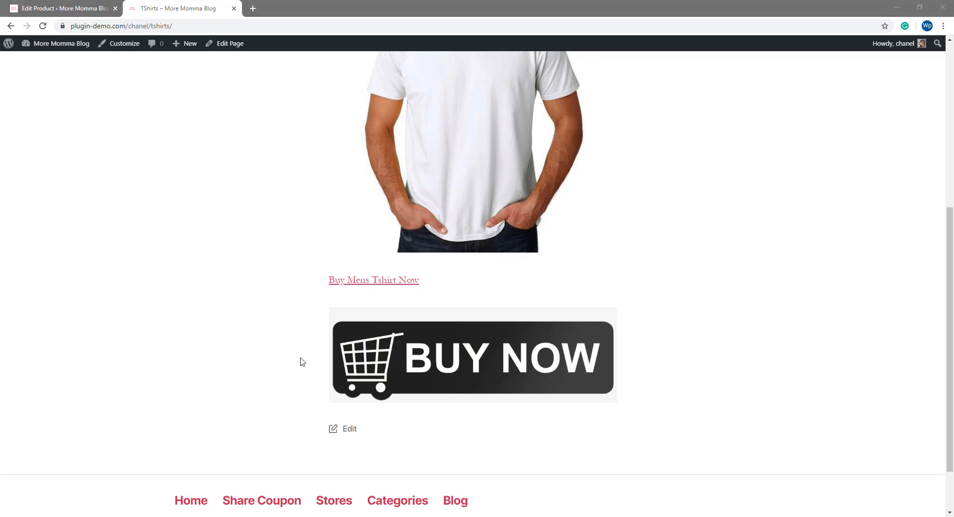
pyautogui.moveTo(330, 299)
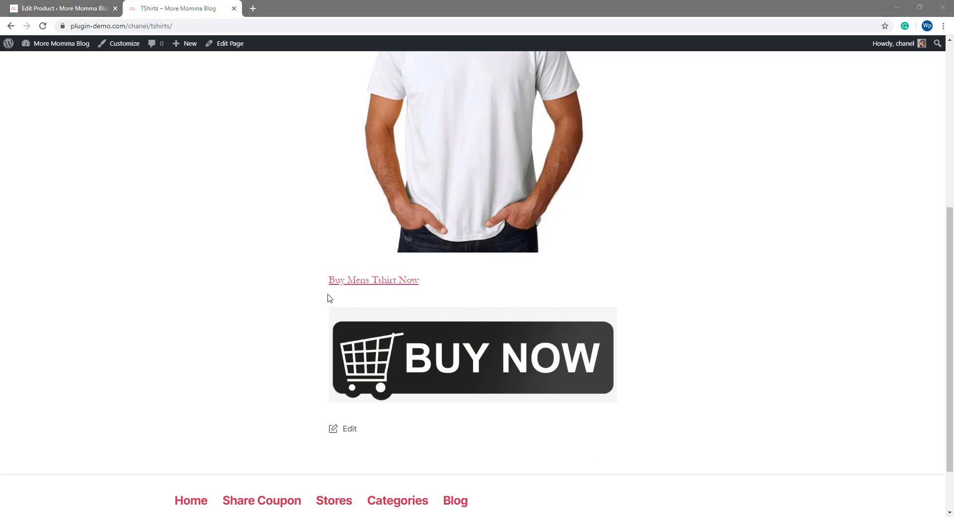
pyautogui.moveTo(316, 412)
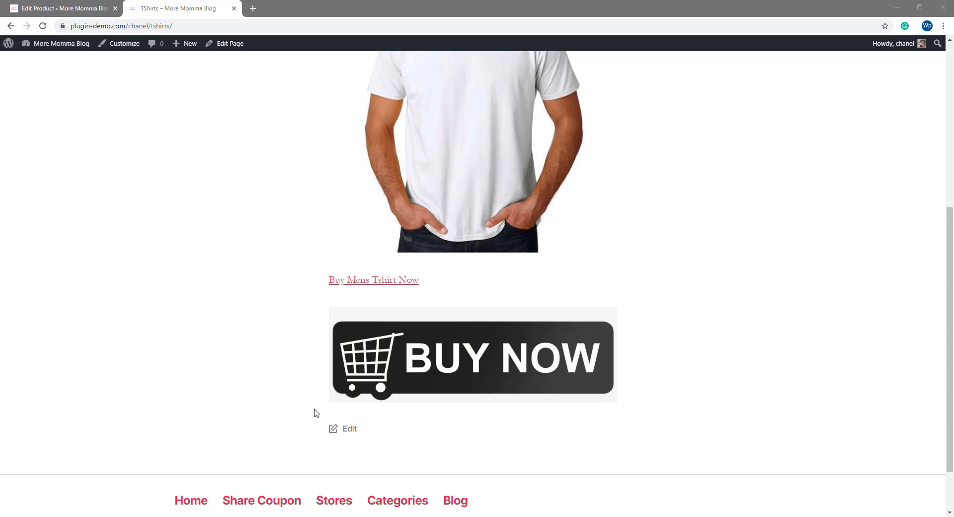
pyautogui.moveTo(562, 420)
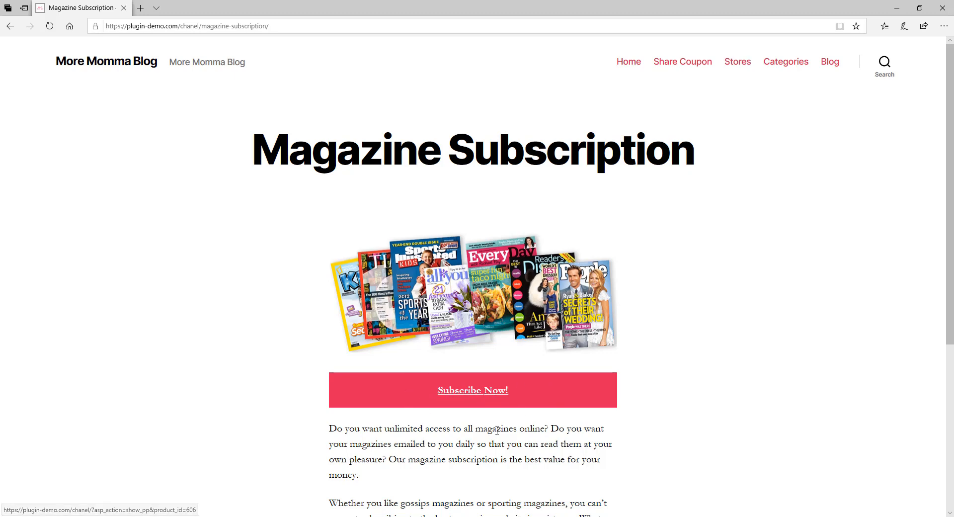
pyautogui.scroll(-3)
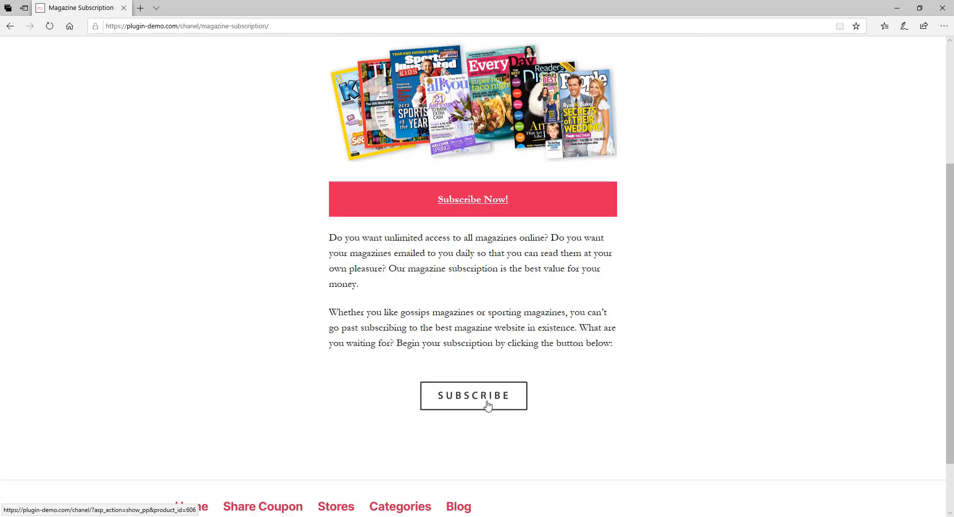
pyautogui.moveTo(478, 246)
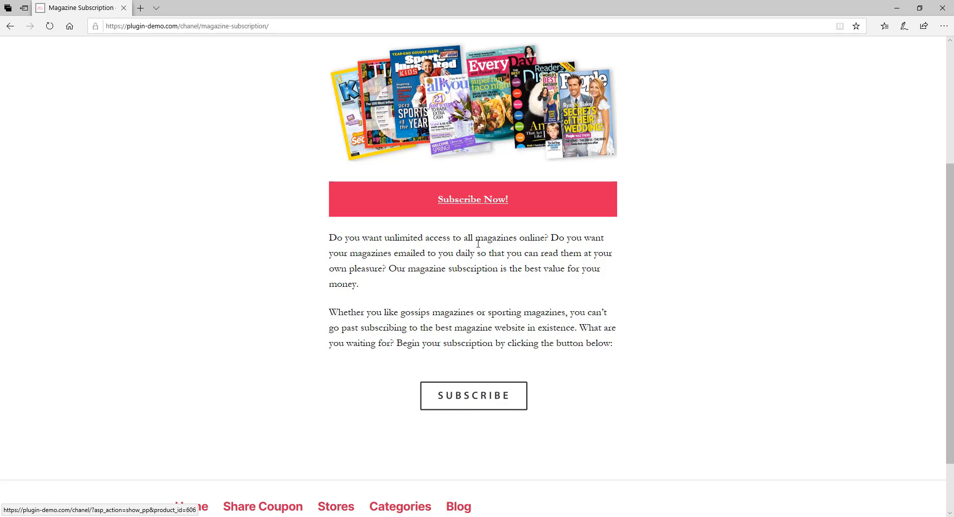
pyautogui.moveTo(436, 402)
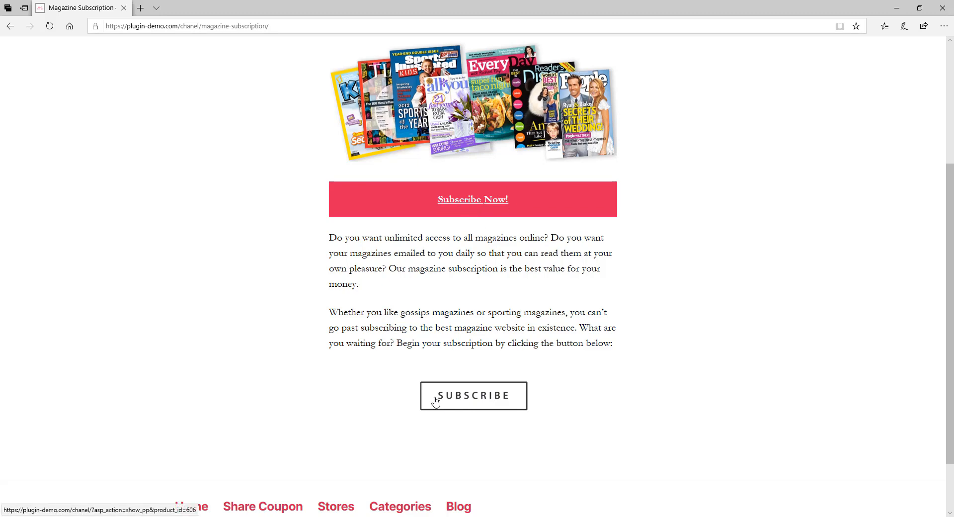
pyautogui.moveTo(426, 403)
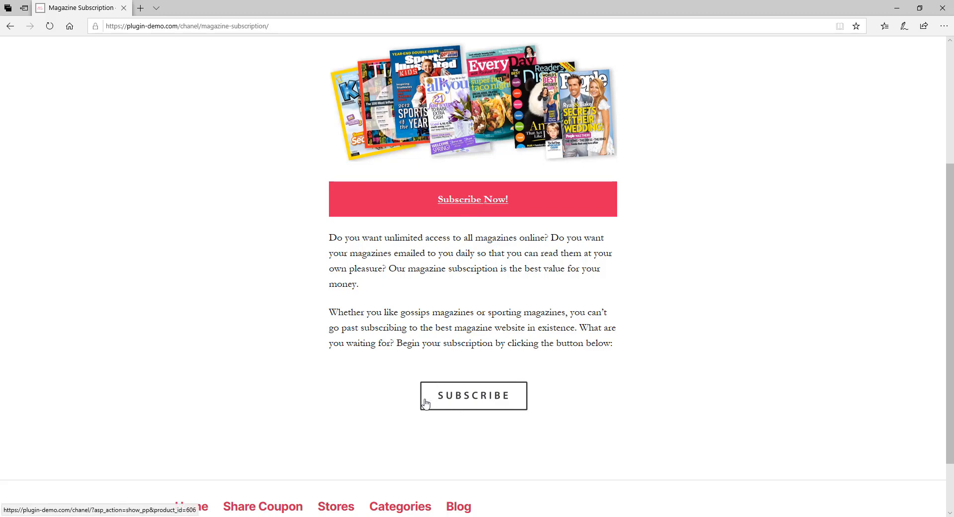